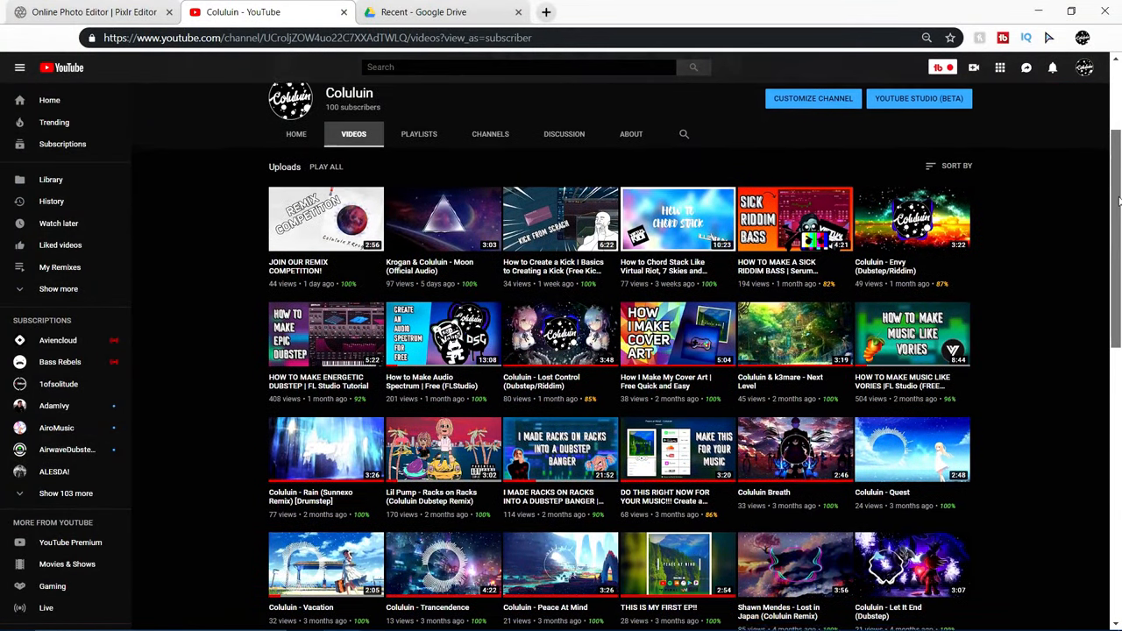
{"action": "scroll", "scroll_direction": "down", "scroll_amount": 3}
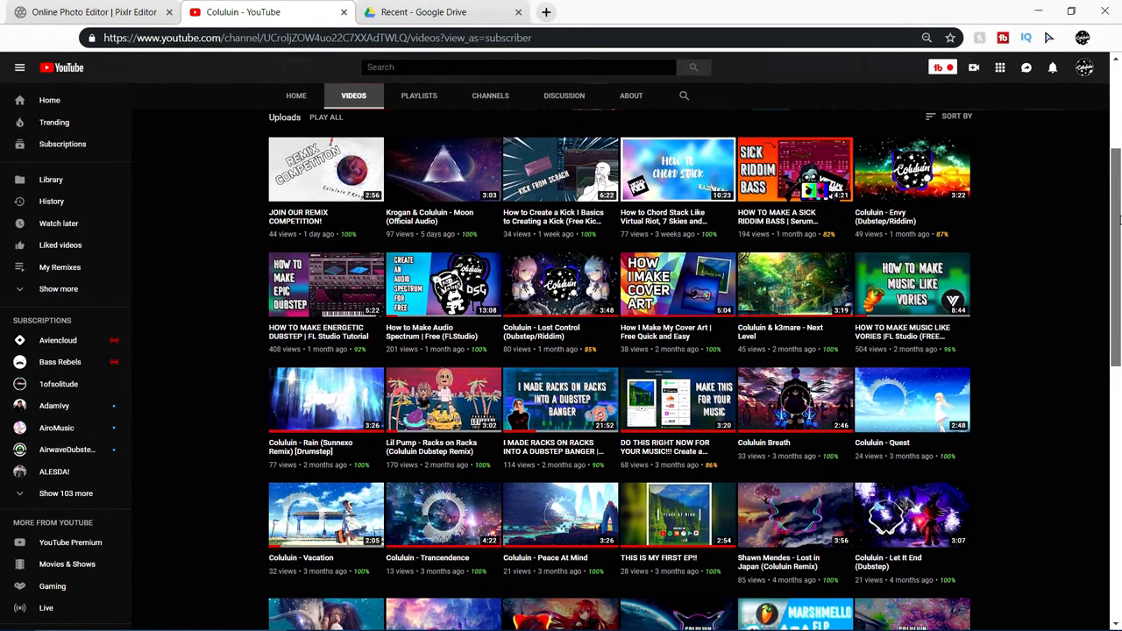